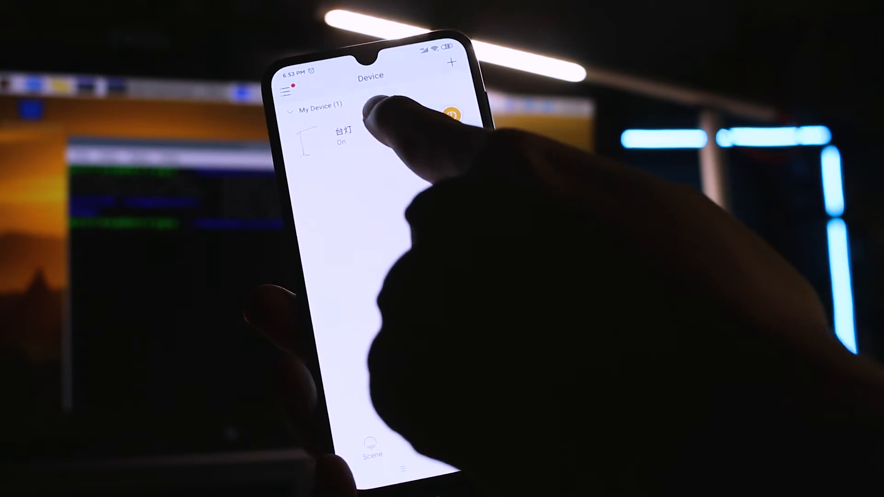
Show the desk lamp's Recommend scene presets with the settings panel dismissed.
left_click(341, 135)
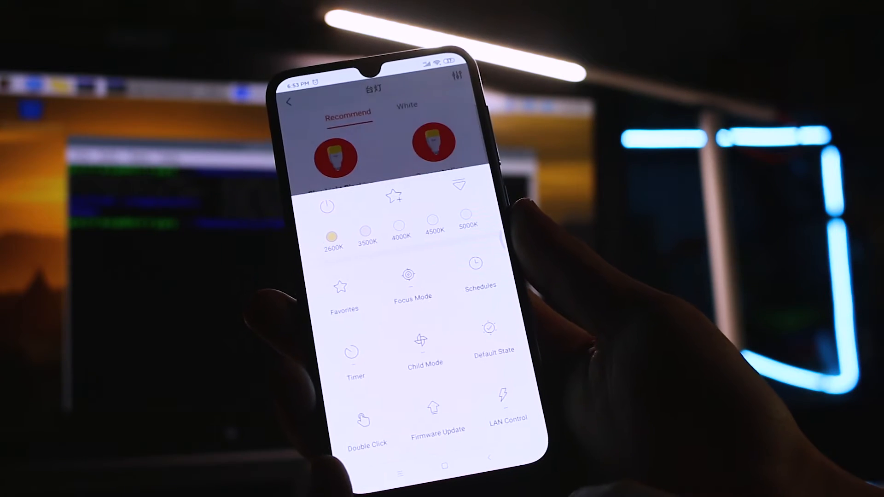
left_click(507, 398)
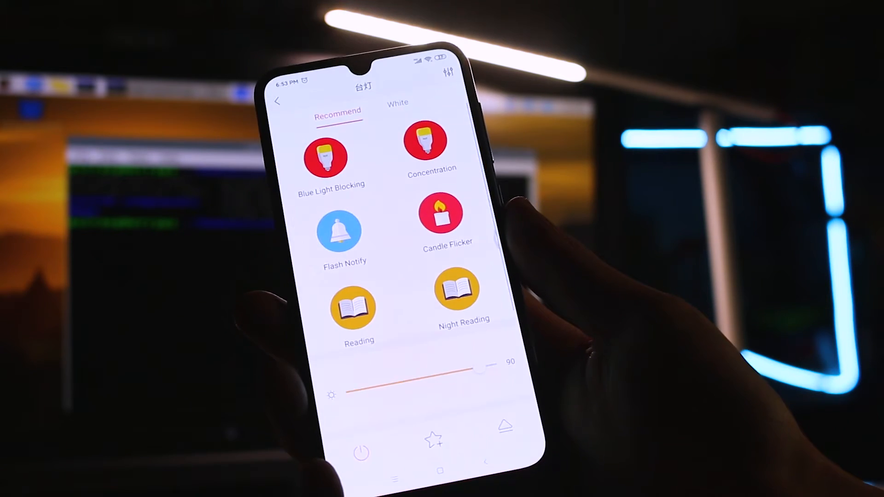
left_click(448, 77)
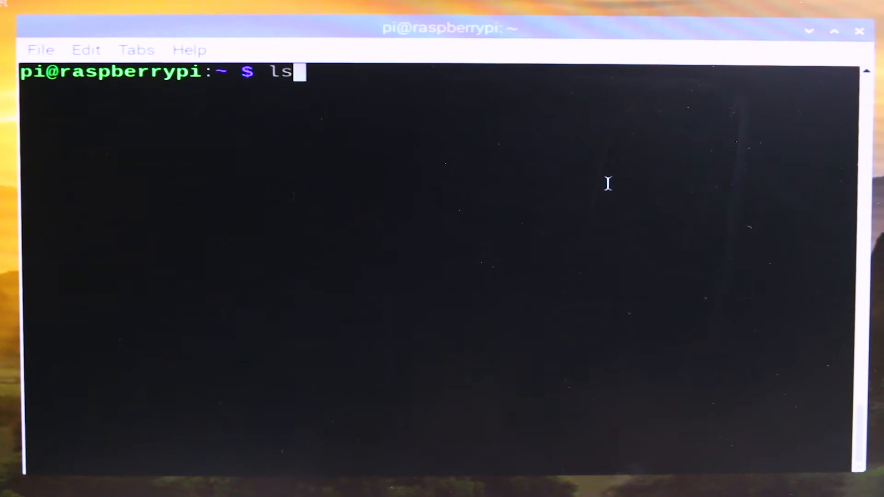
Enter the homeassistant folder and edit configuration.yaml with sudo nano.
type("cd homeassistant")
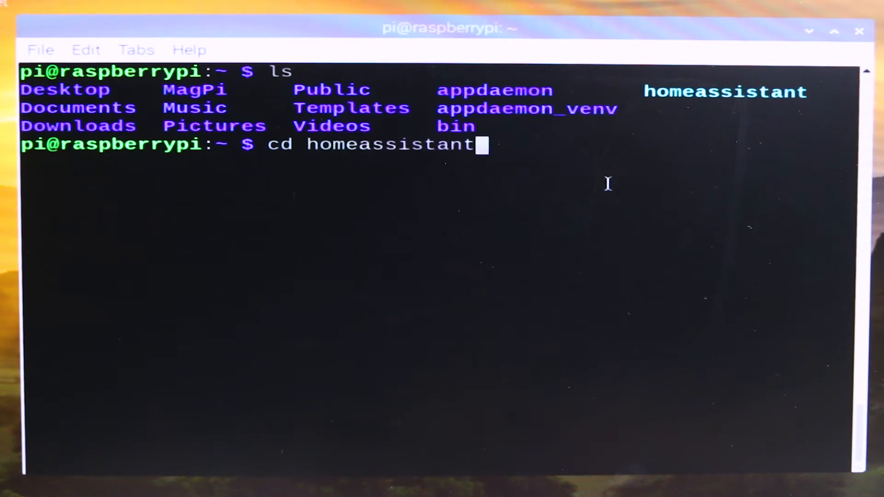
key("Return")
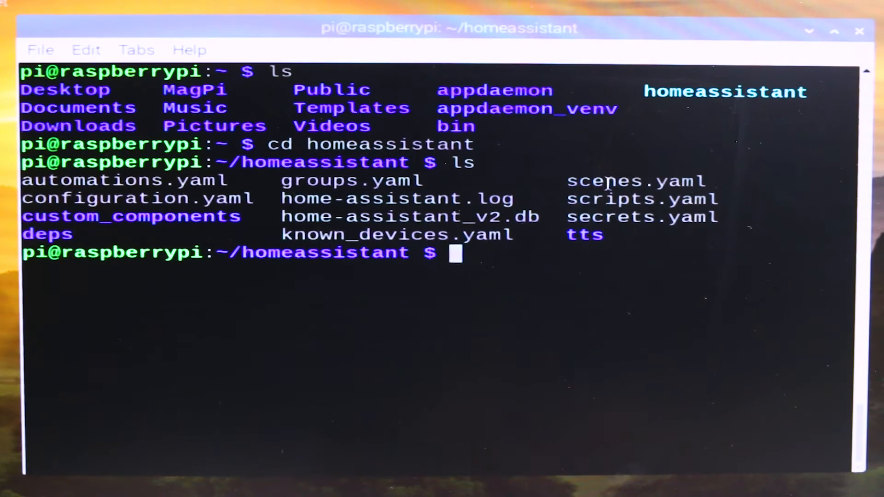
type("sudo nano")
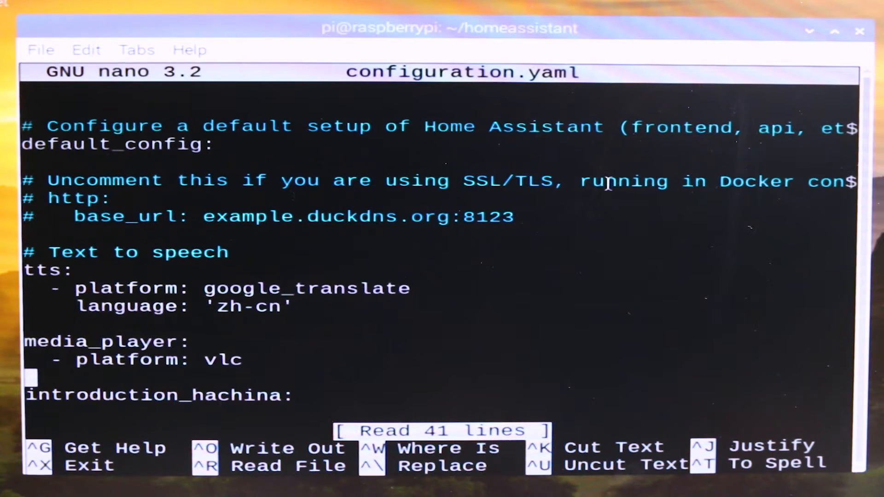
Add a yeelight devices entry for 192.168.123.182 with a name field and save.
type("yeel")
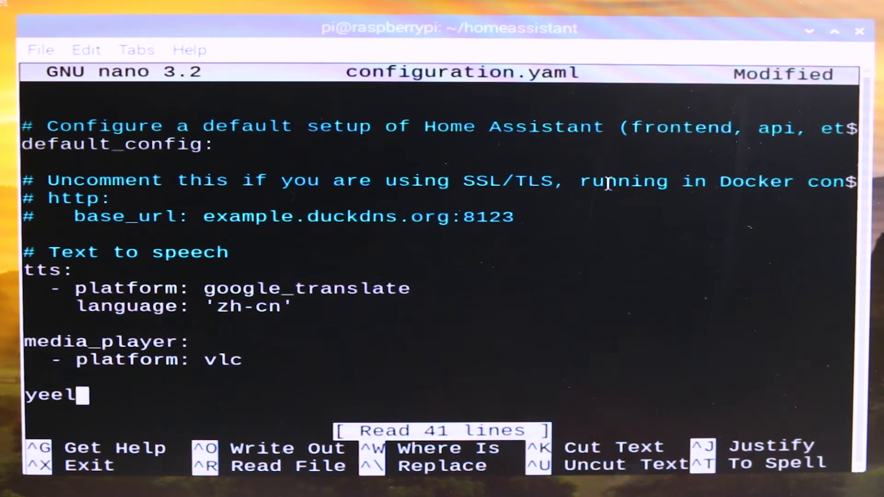
type("ight:")
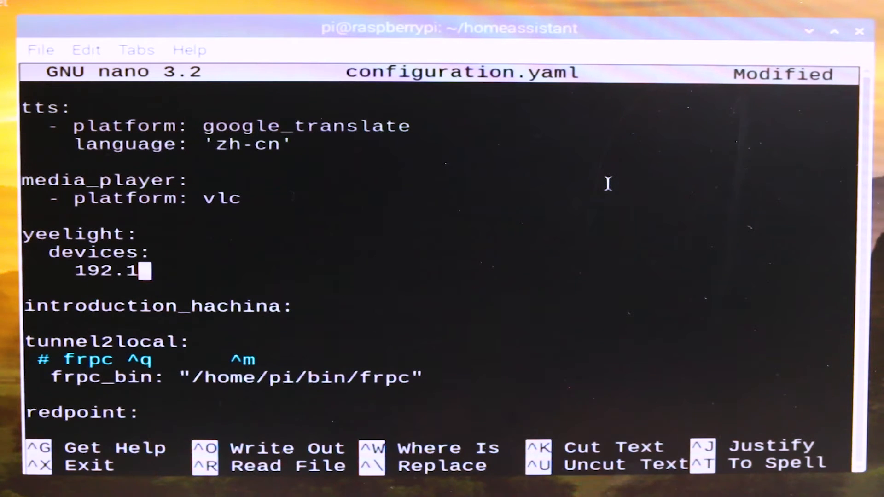
type("68.123.18")
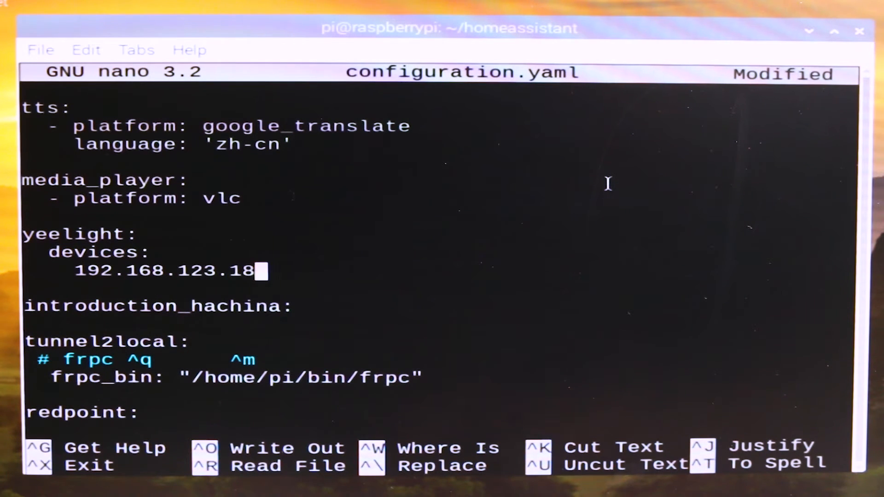
type("2:")
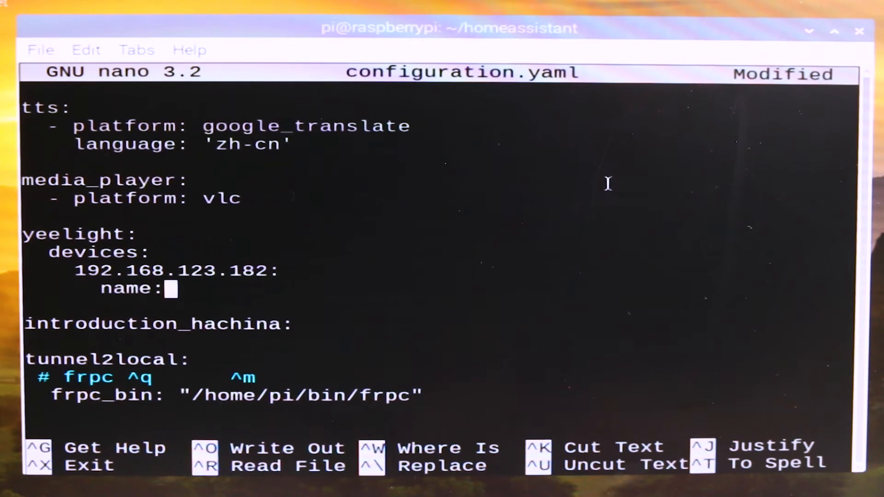
key("ctrl+o")
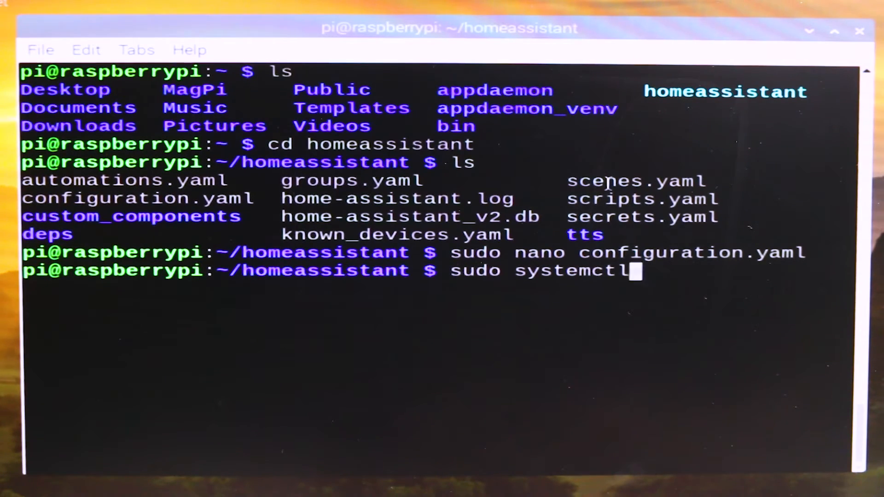
Stop and then start the home-assistant@pi service with systemctl.
type("stop home-assistant@pi")
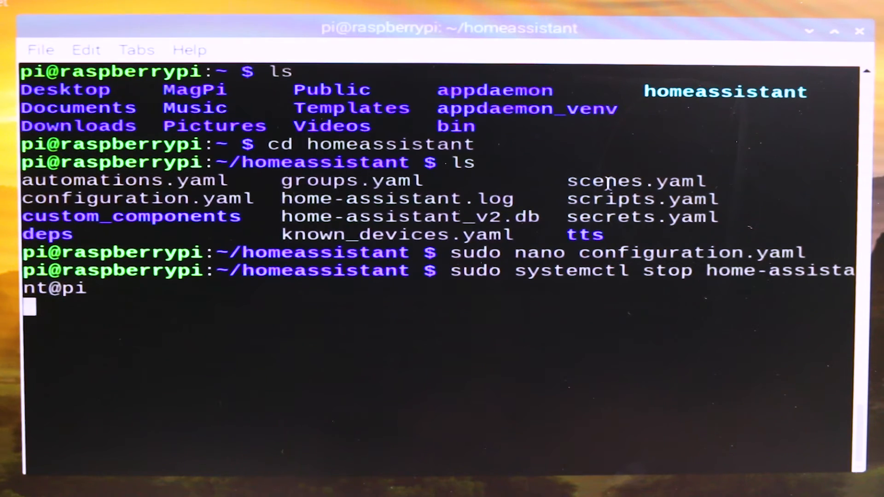
type("sudo sys")
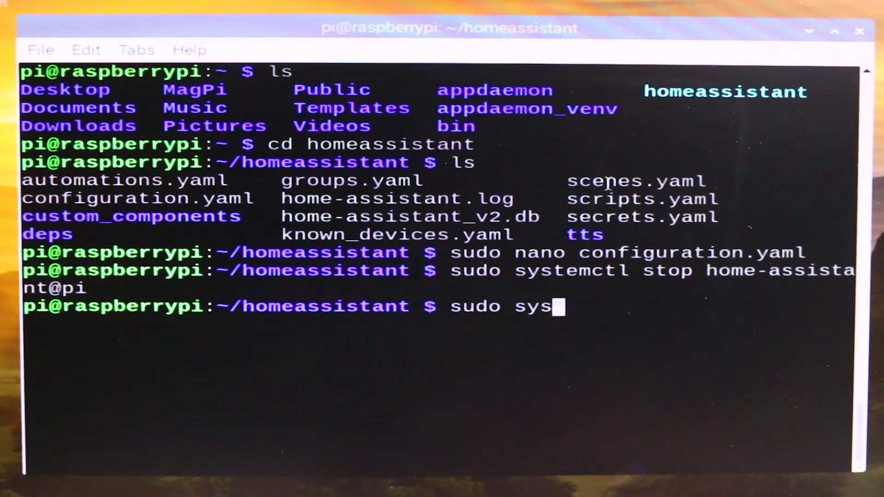
type("temctl start home-assi")
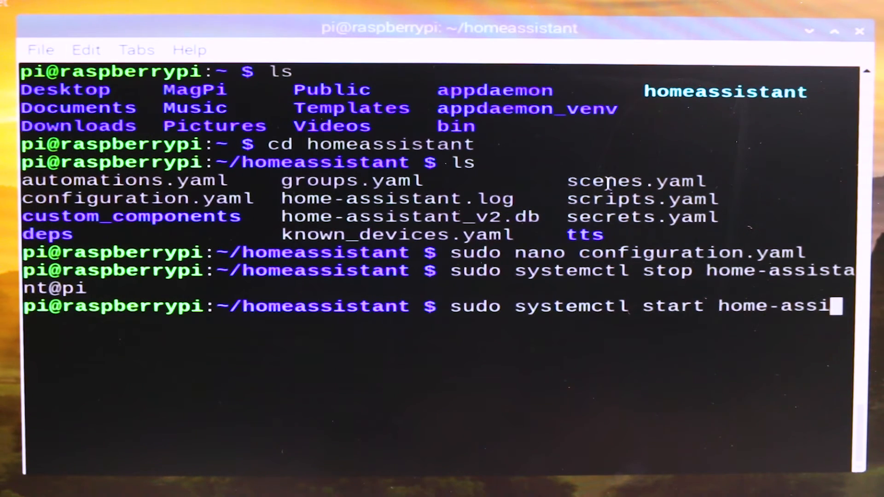
key("Return")
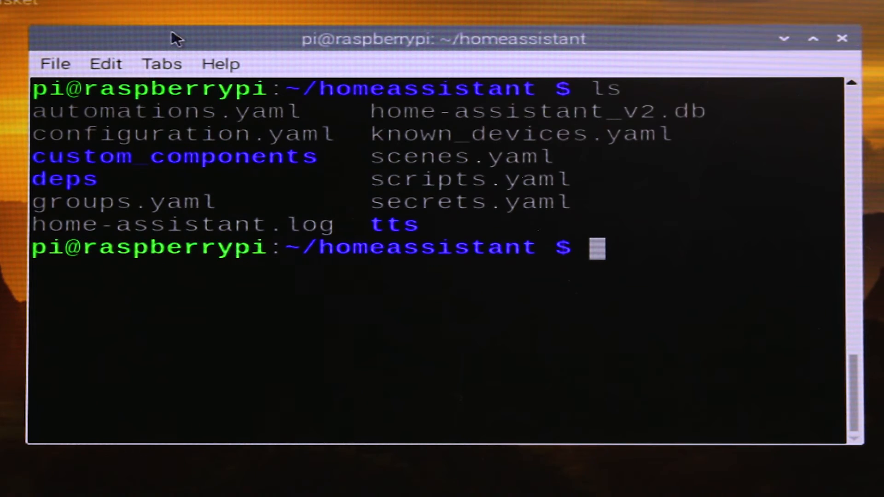
Add an mqtt section with broker 127.0.0.1 to configuration.yaml in nano.
type("sudo nano")
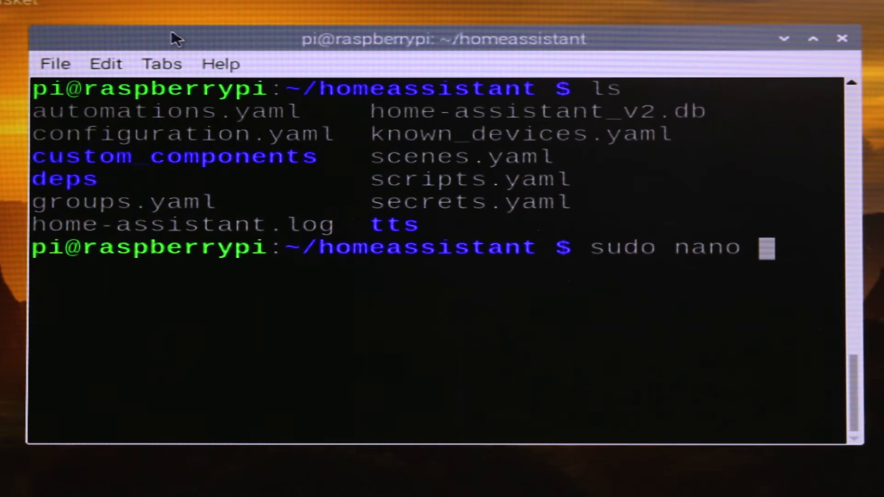
key("Return")
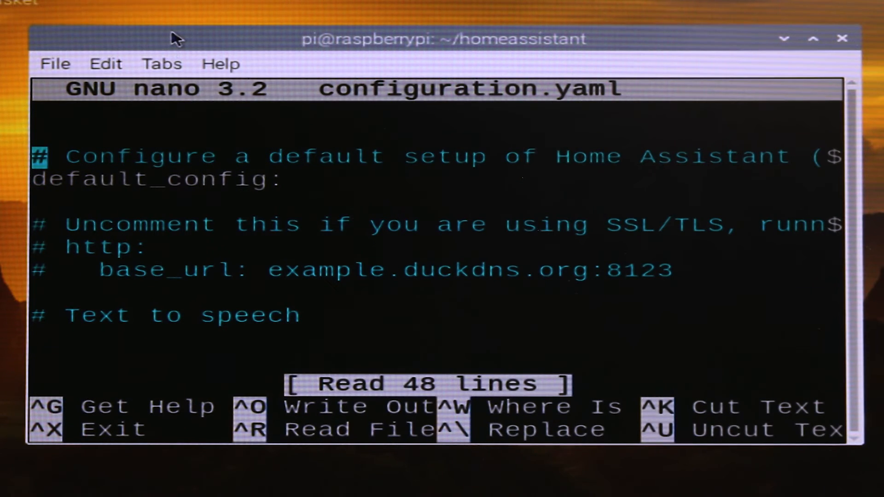
scroll("down", 3)
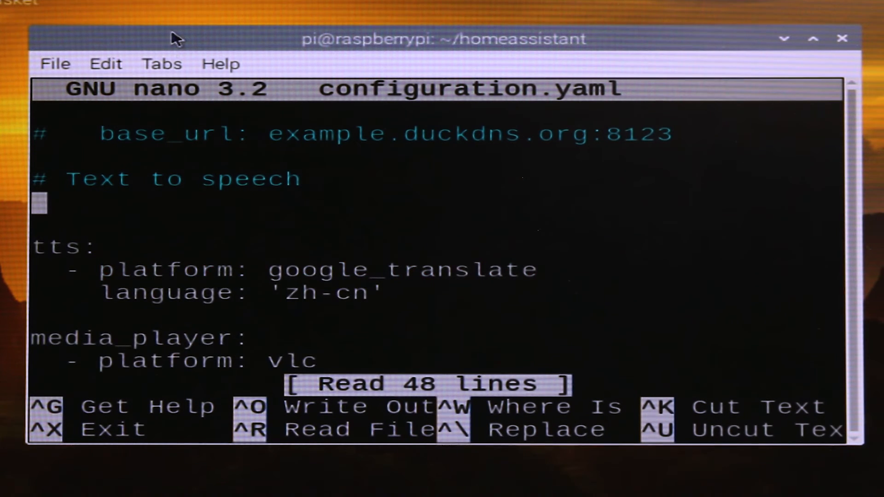
type("mqtt:")
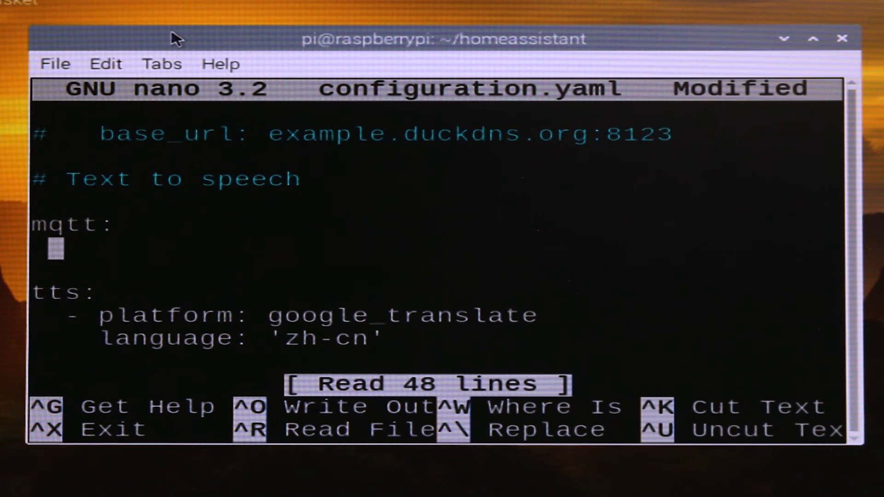
type("broker:")
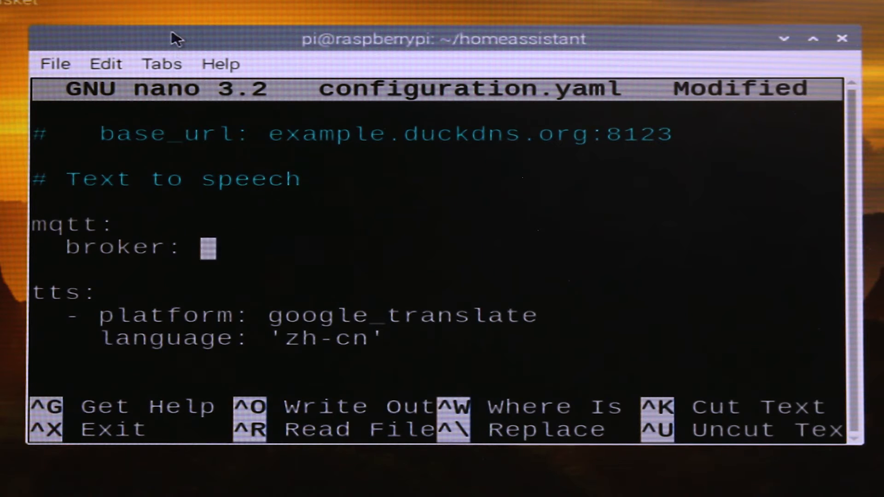
type("127.0.0.1")
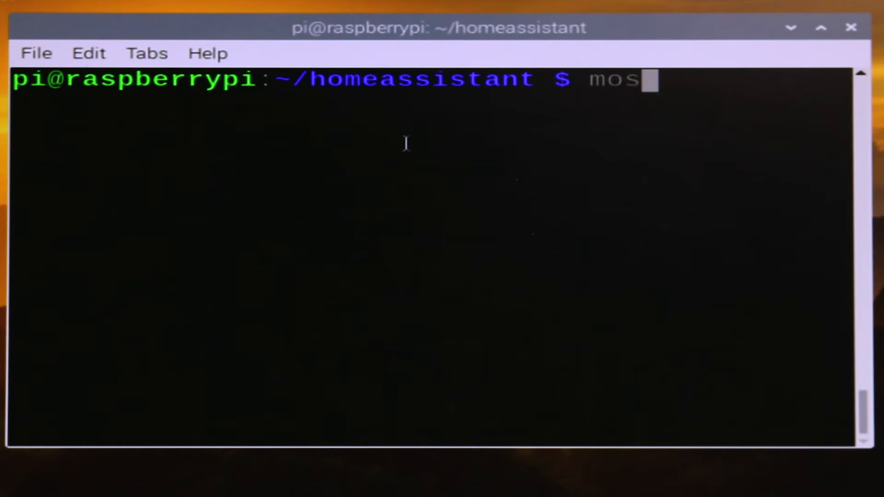
Run mosquitto_sub on localhost subscribing to topic ha/switch1.
type("quitto_sub")
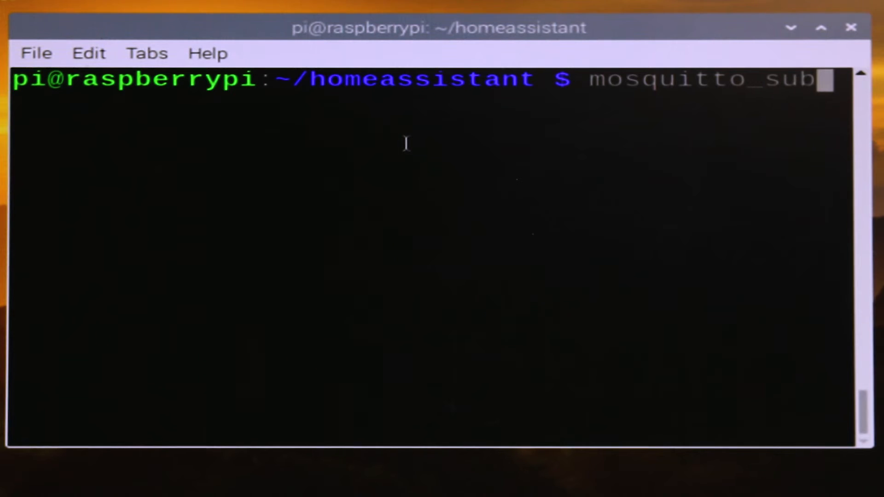
type("-h localhost")
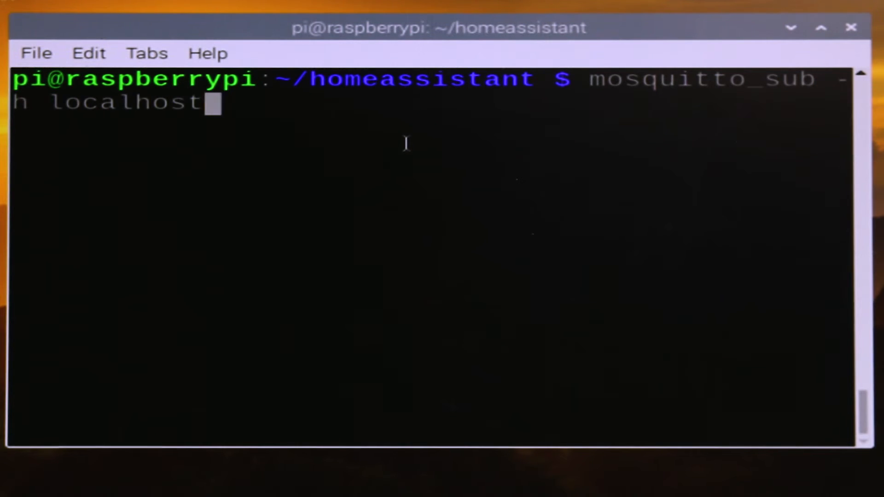
type("-t h")
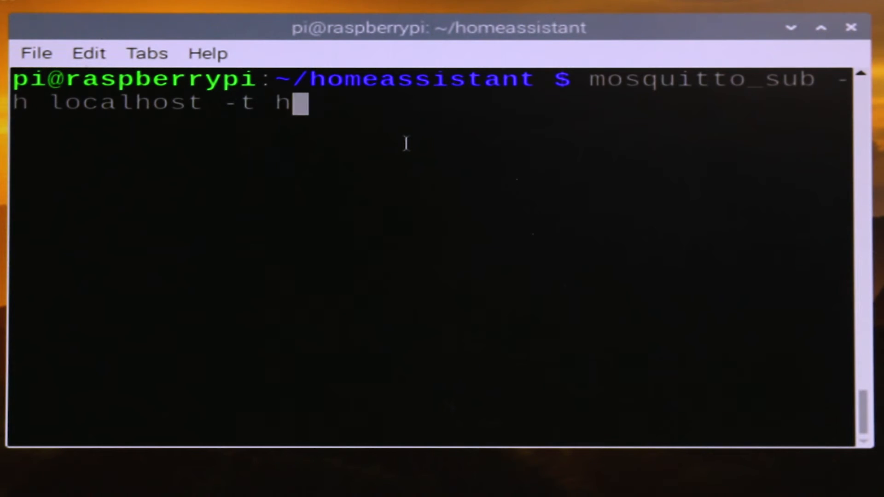
type("a/switch1")
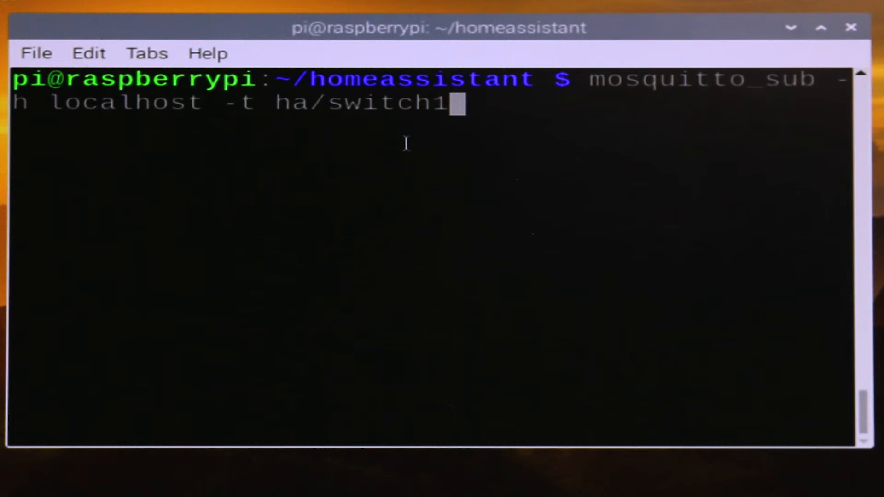
key("Return")
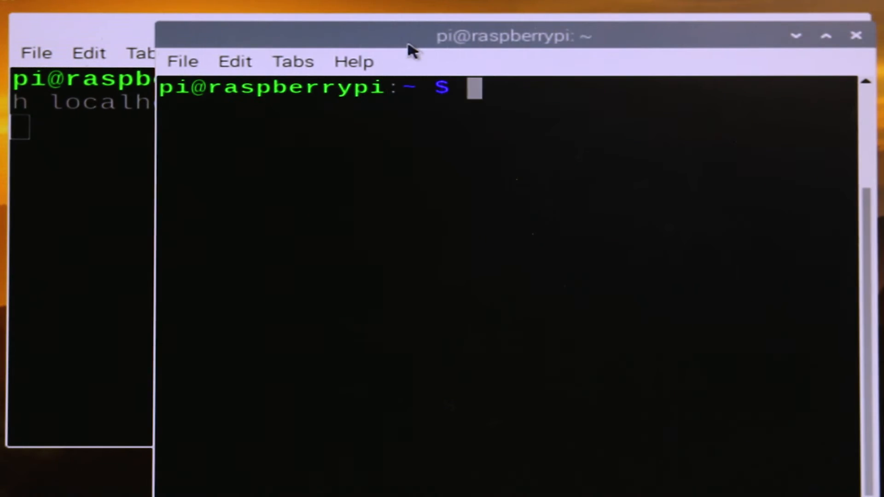
Publish "ON" to ha/switch1 on localhost with mosquitto_pub.
type("mosquit")
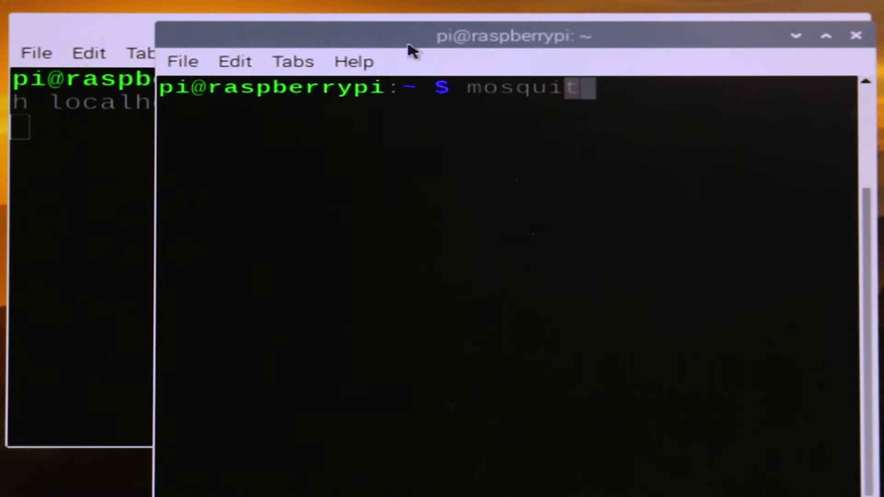
type("to_pub")
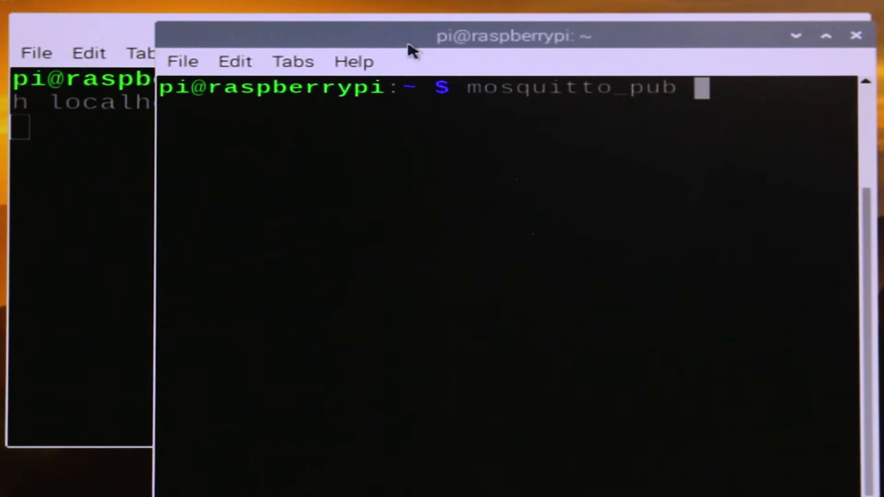
type("-h localhost -")
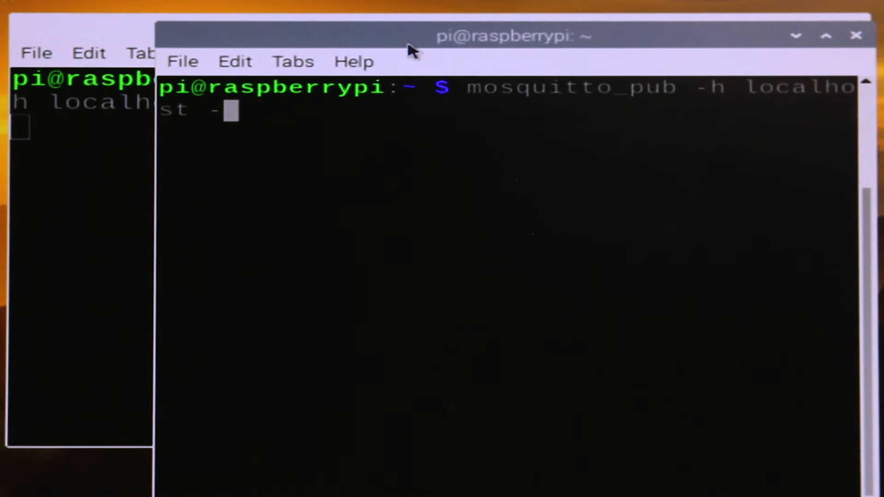
type("t ha/switch1")
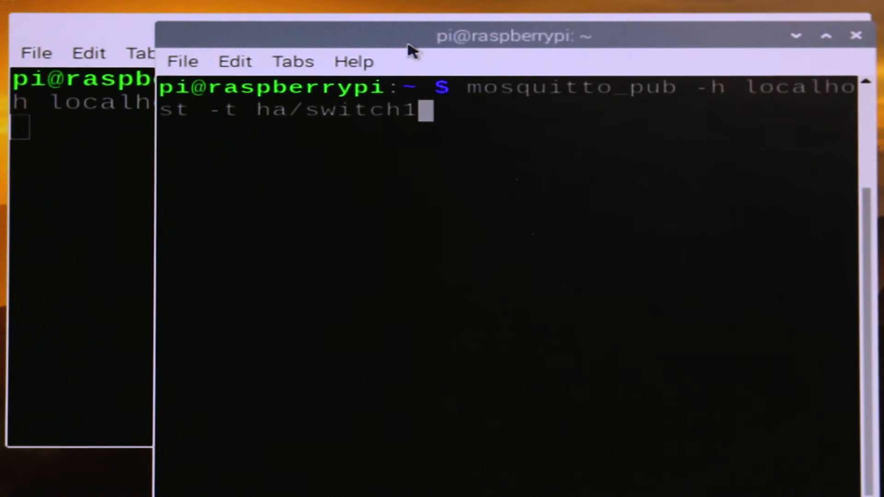
type("-m")
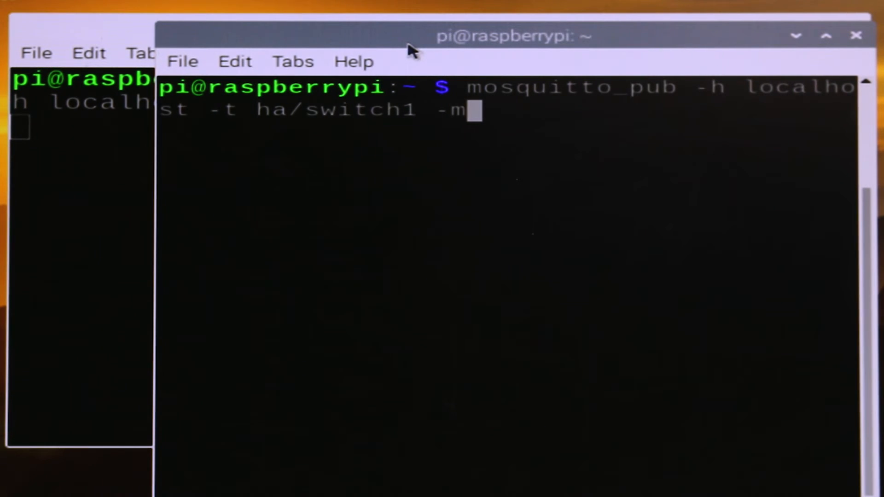
type("\"ON")
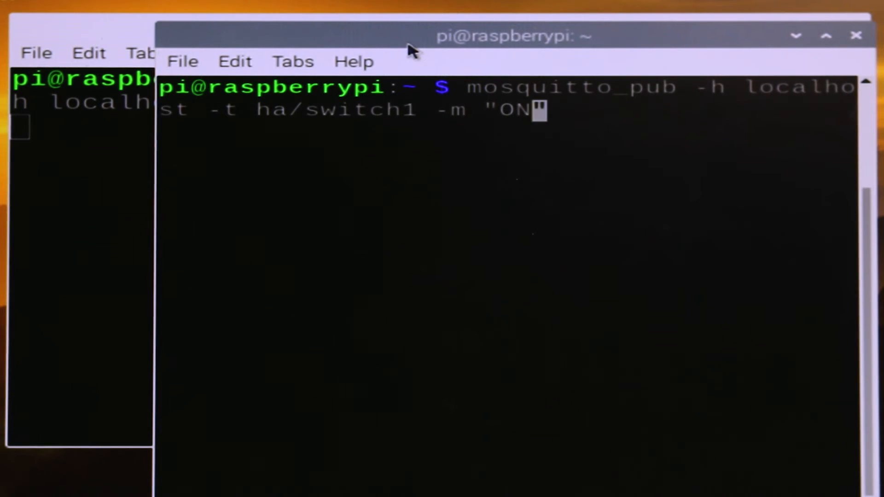
key("Return")
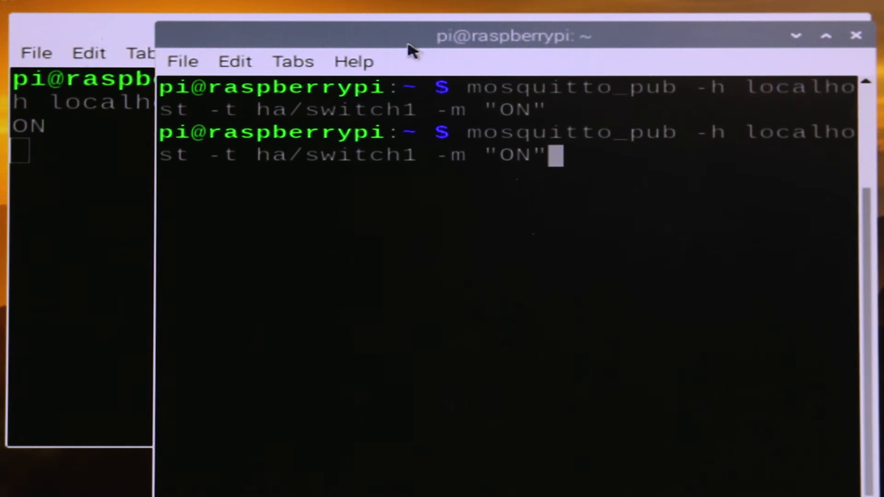
Change the publish payload to OFF and switch to the Home Assistant window.
type("OFF")
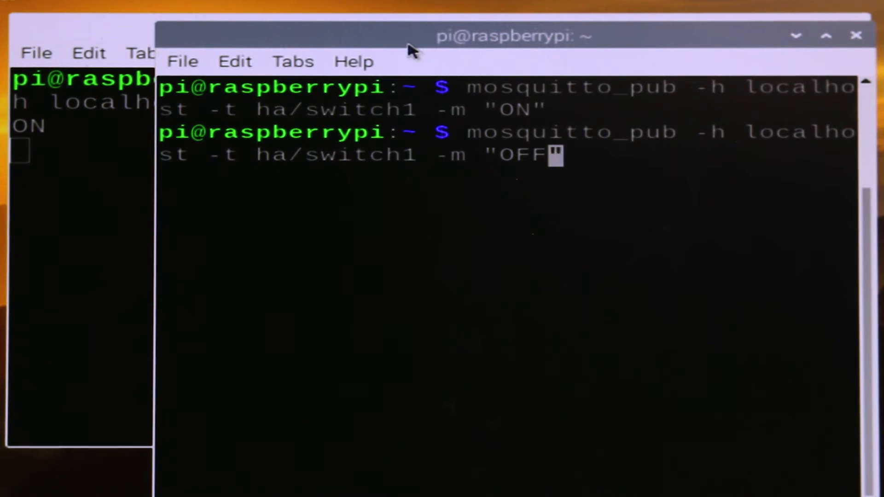
left_click(145, 483)
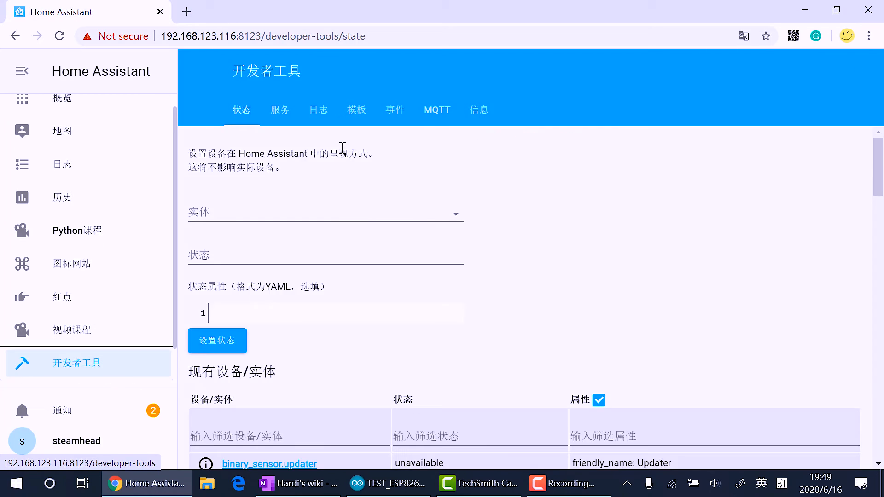
Listen on ha/switch1 in the MQTT tool and publish ON then OFF to it.
left_click(436, 110)
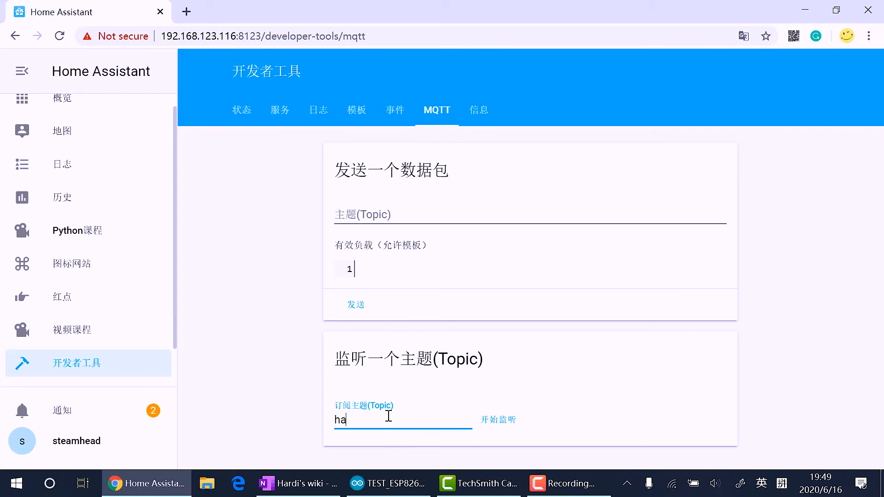
type("/switch1")
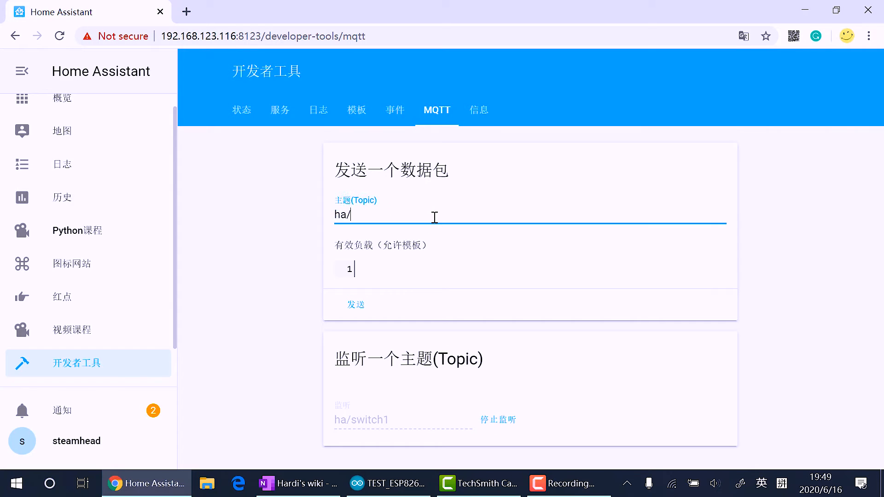
type("switch1")
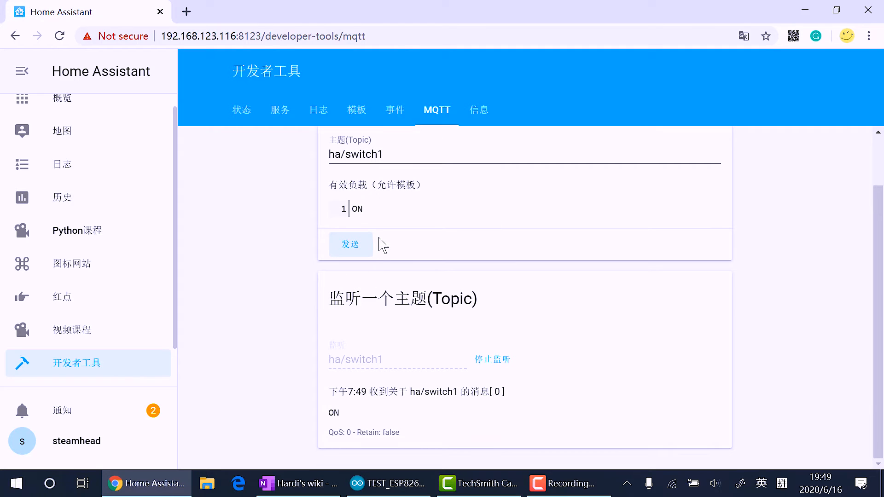
left_click(351, 243)
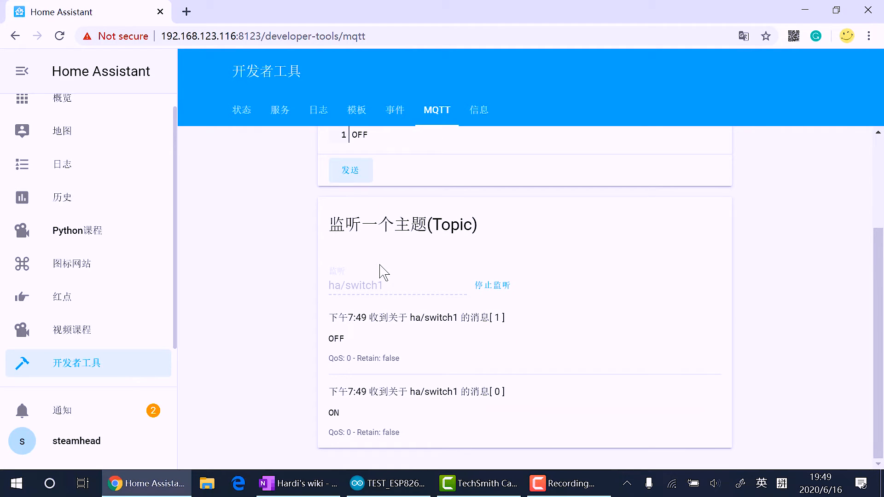
left_click(387, 484)
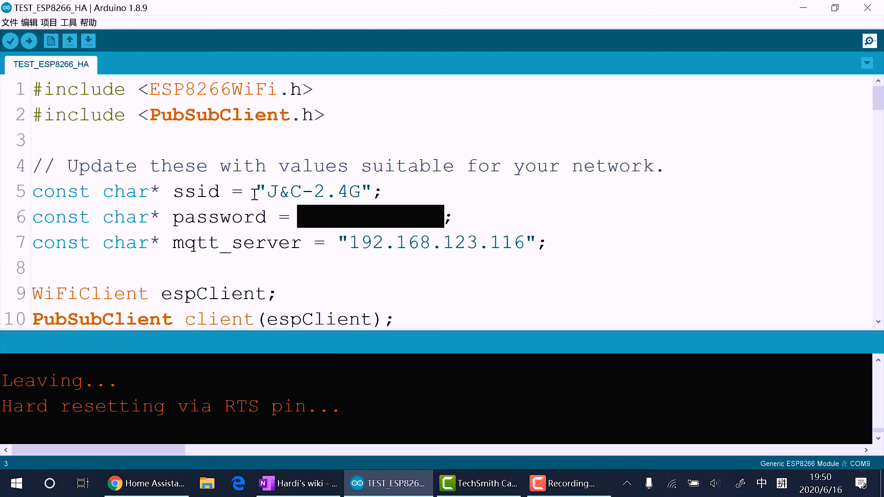
double_click(236, 242)
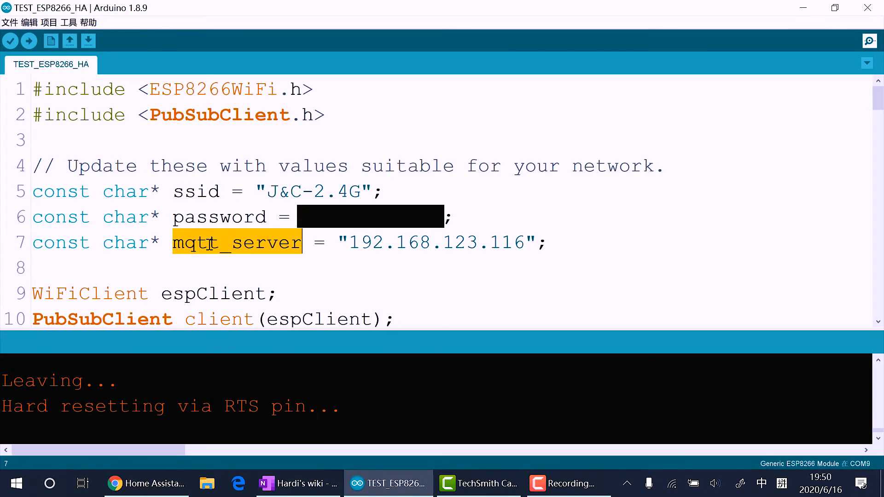
scroll("down", 3)
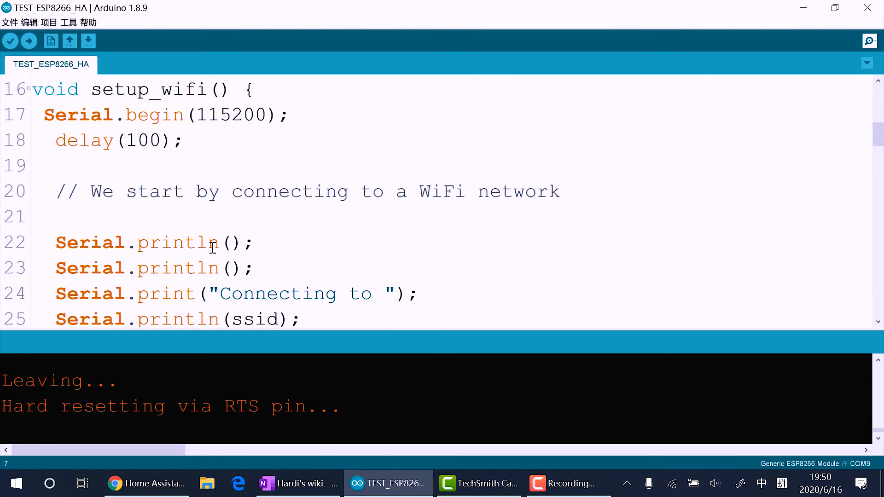
scroll("down", 3)
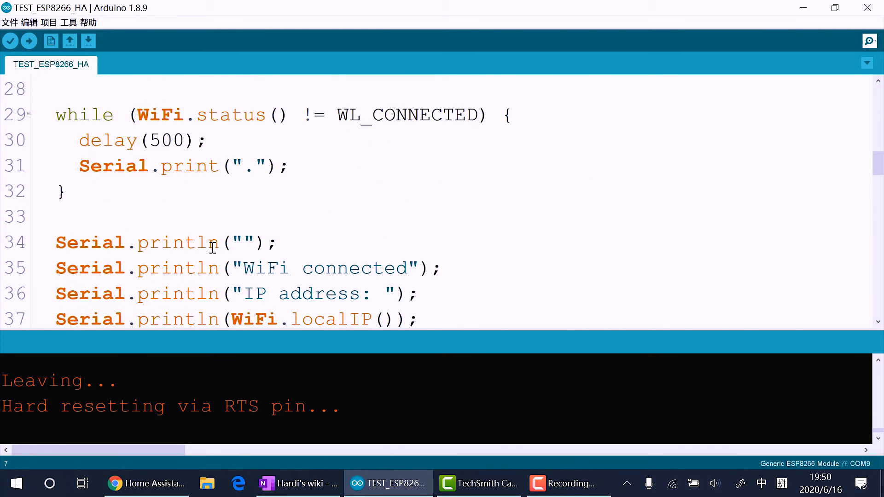
scroll("down", 3)
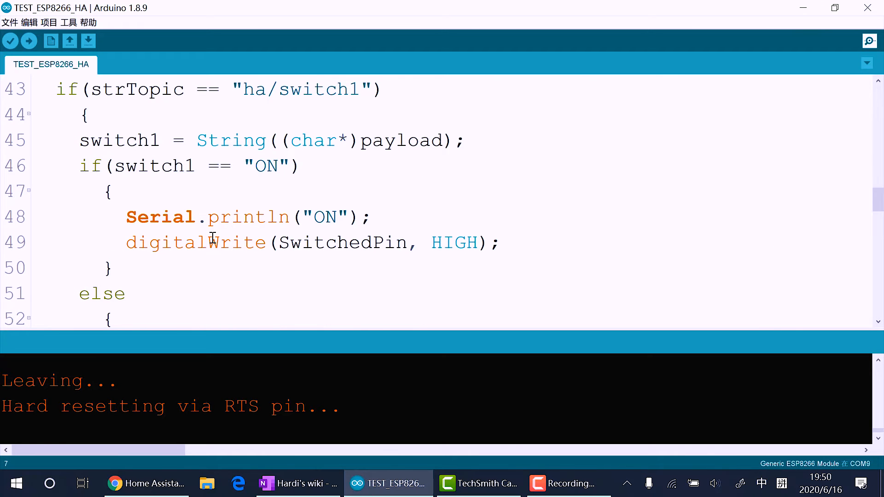
triple_click(248, 217)
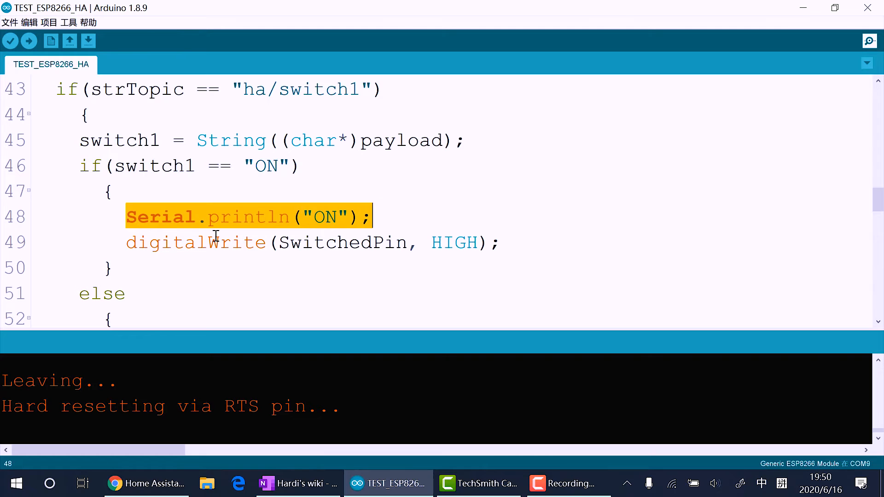
left_click(502, 243)
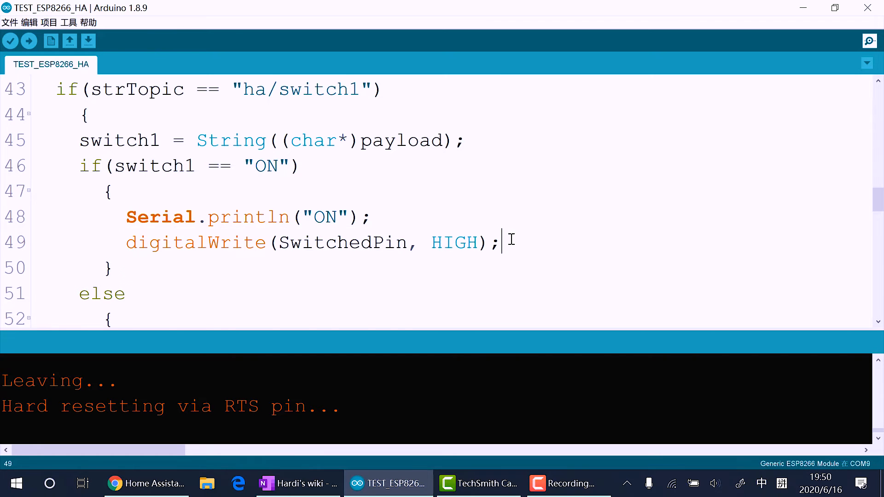
double_click(254, 114)
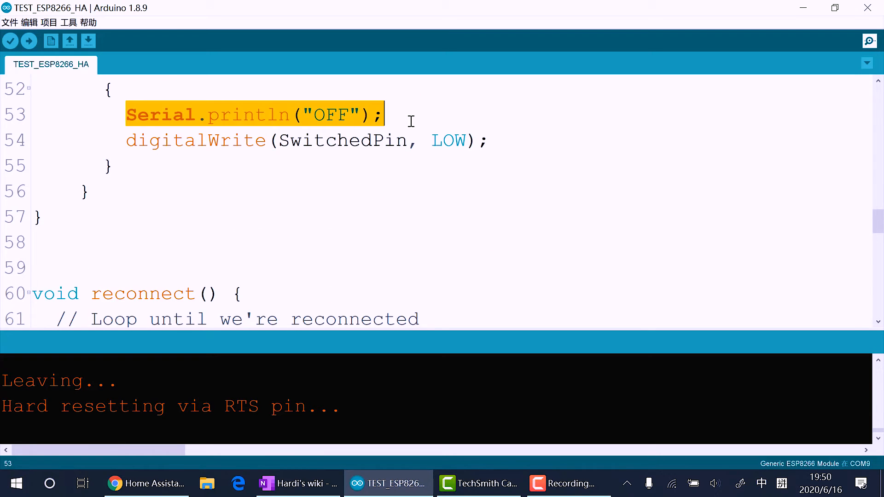
left_click(490, 140)
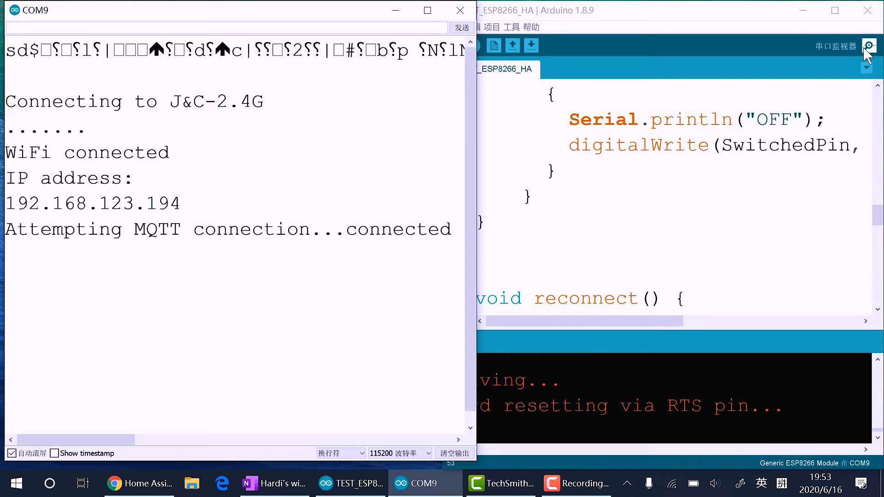
Bring the Home Assistant MQTT tool forward to publish ON/OFF for the ESP8266.
left_click(138, 484)
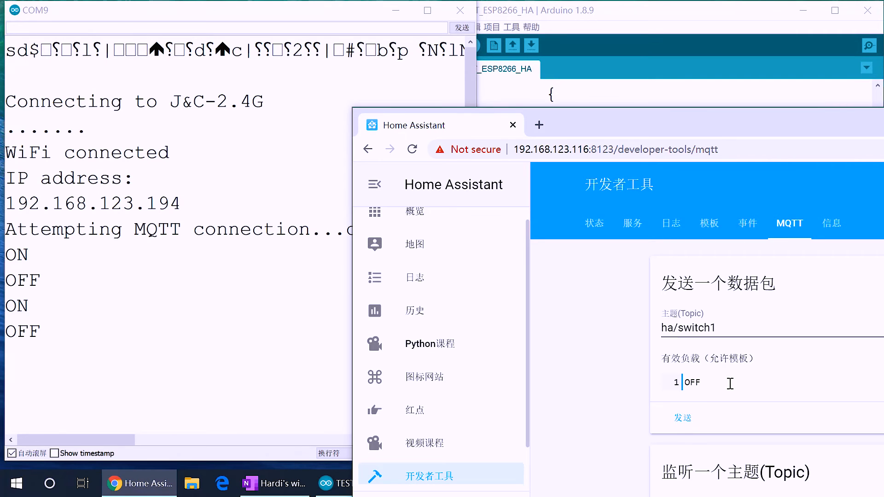